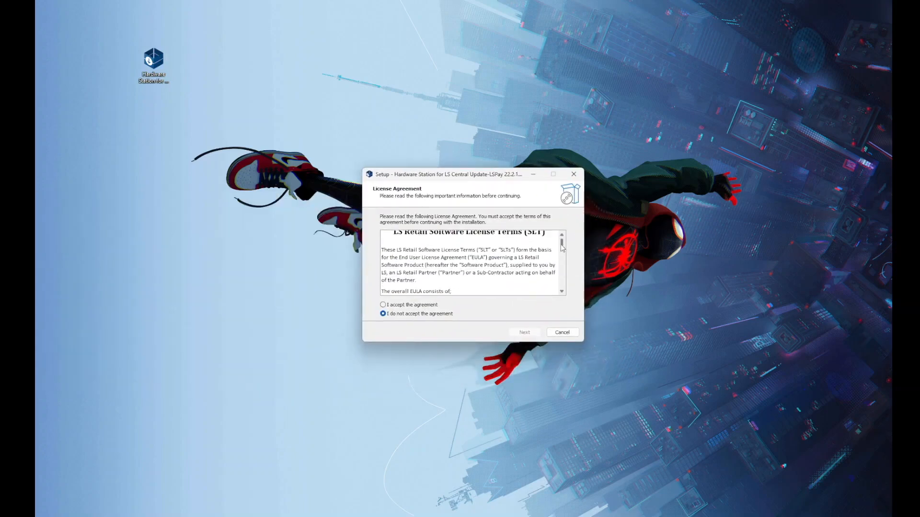
# Read through the license text and select 'I accept the agreement'
pyautogui.scroll(-3)
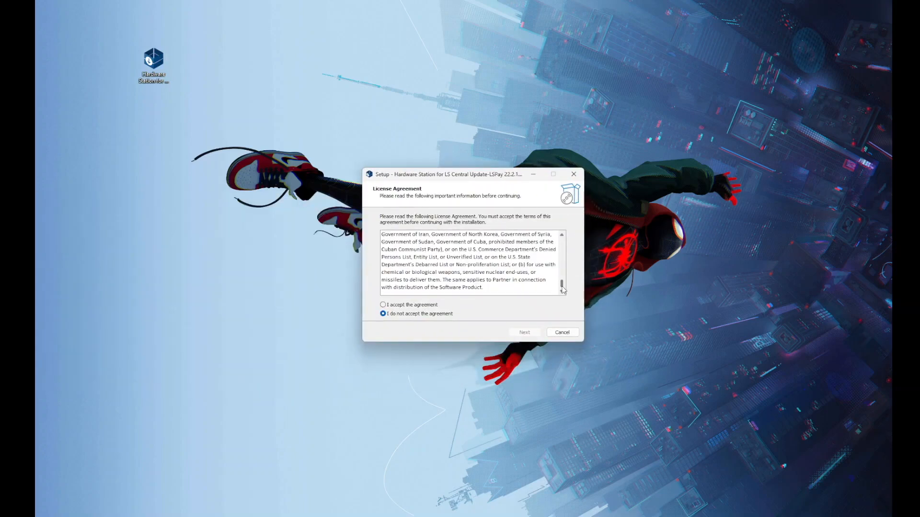
pyautogui.click(382, 305)
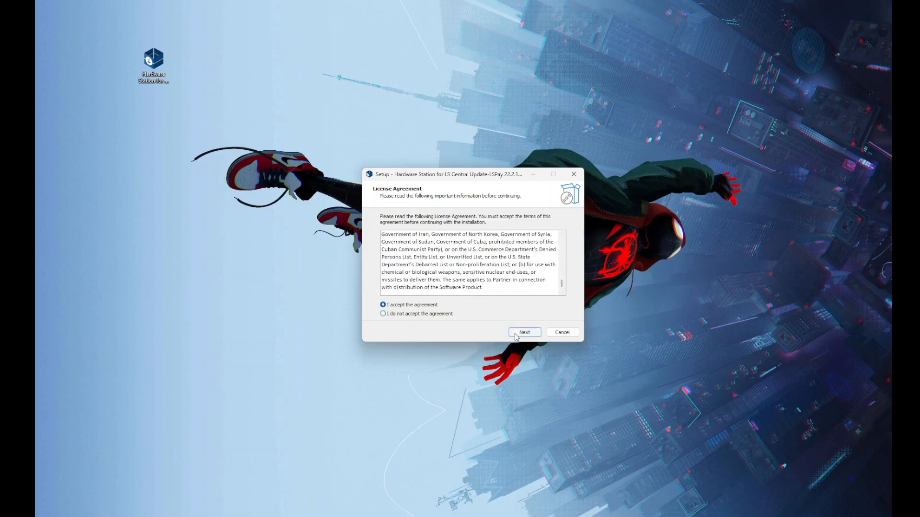
# Install Hardware Station with Start Service ticked, startup type Manual and OPOS controls included
pyautogui.click(524, 333)
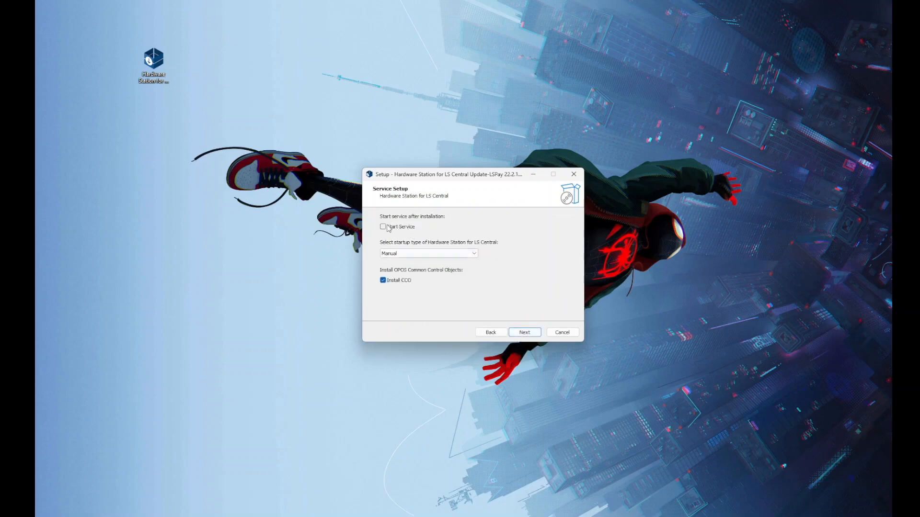
pyautogui.click(472, 253)
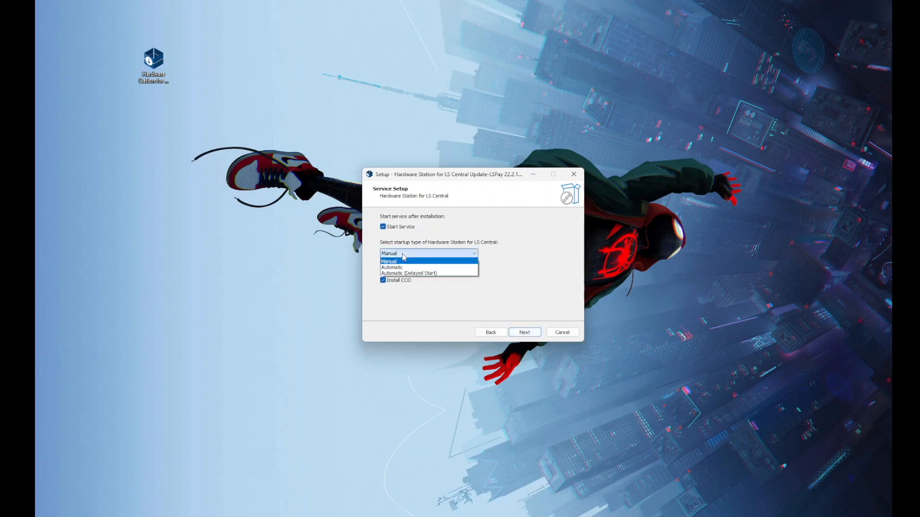
pyautogui.click(388, 260)
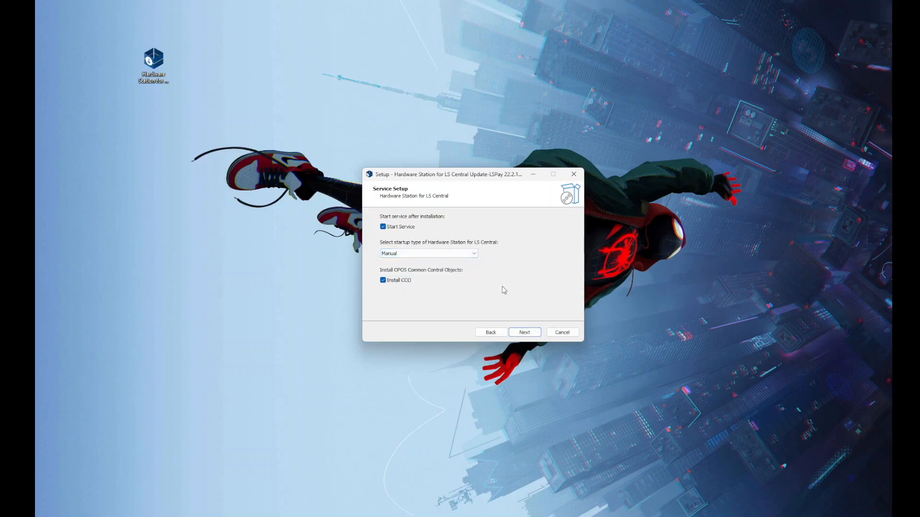
pyautogui.click(523, 333)
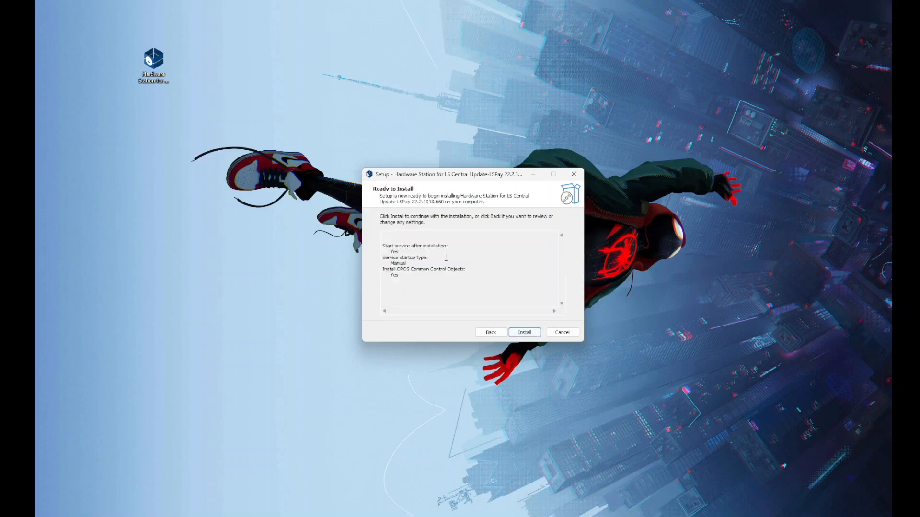
pyautogui.click(524, 333)
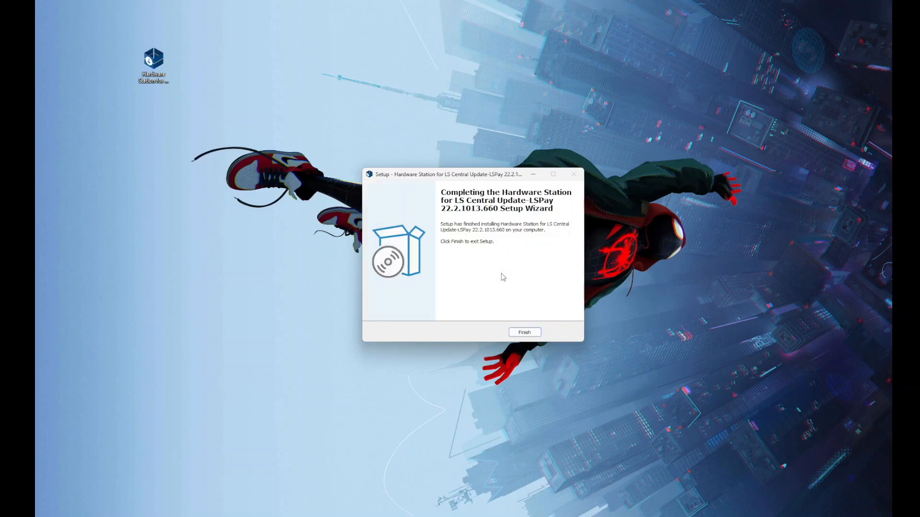
# Finish the wizard and reach the management login at localhost:8088
pyautogui.click(523, 333)
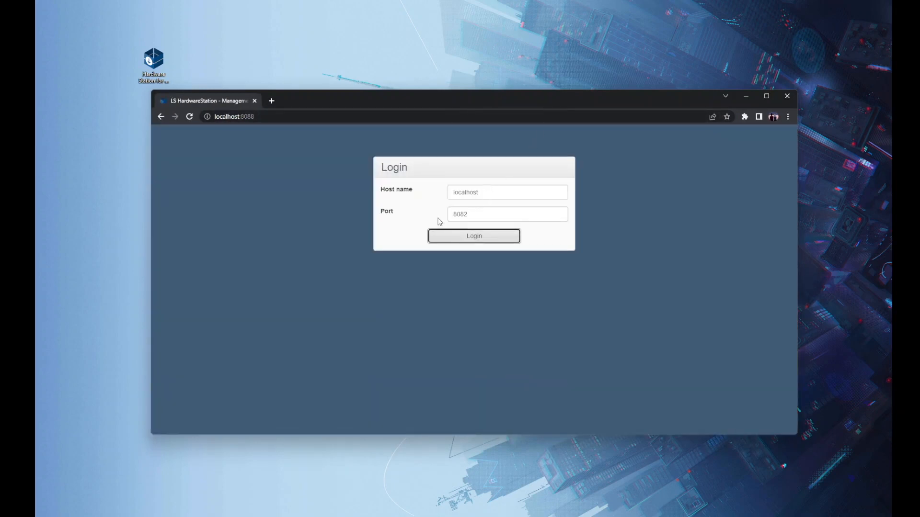
# Log in and create an EFT device VerifoneGlobal with payment provider Verifone_Global
pyautogui.click(474, 235)
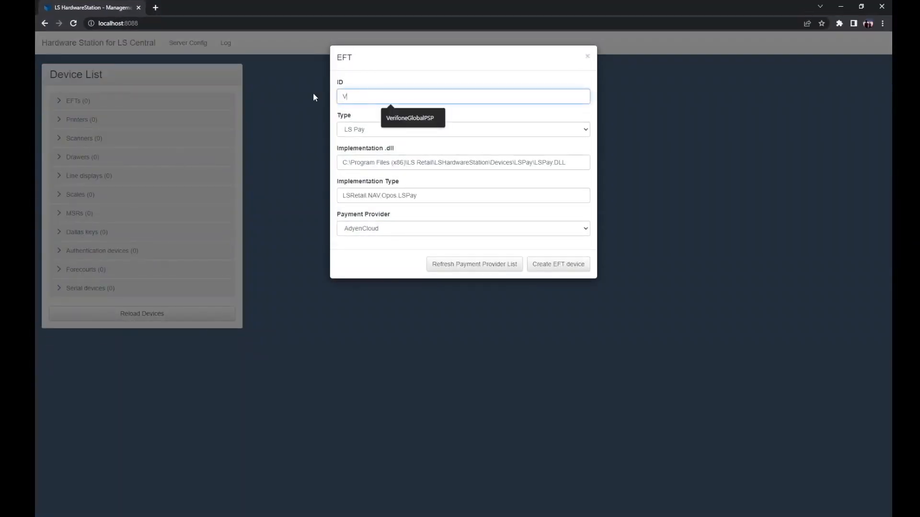
pyautogui.write('erifoneGlobal')
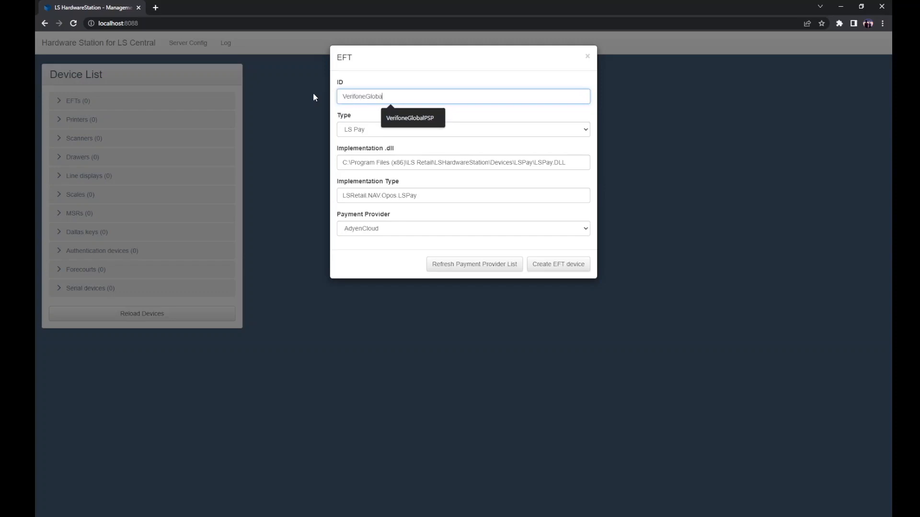
pyautogui.click(463, 228)
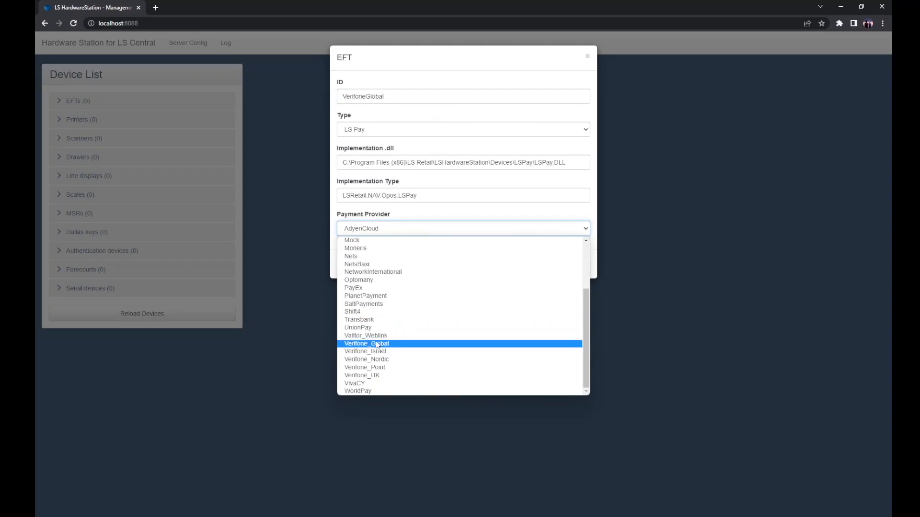
pyautogui.click(365, 343)
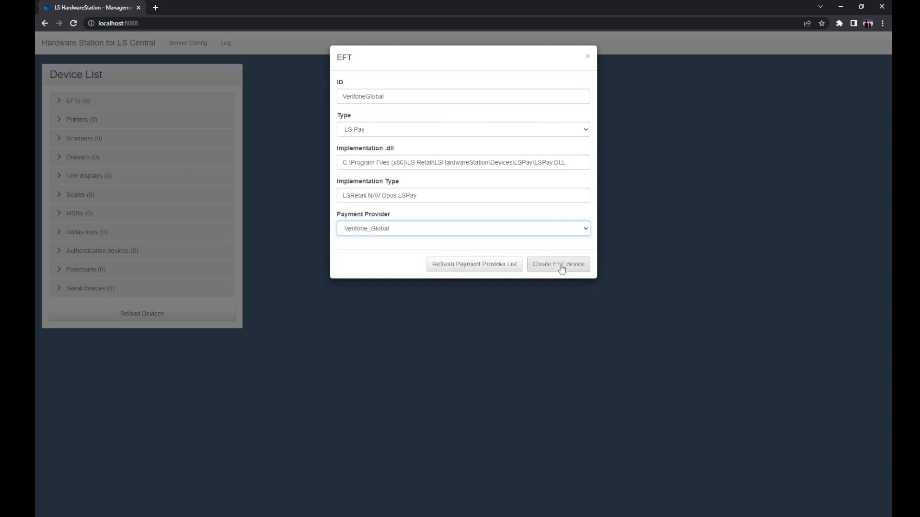
pyautogui.click(558, 265)
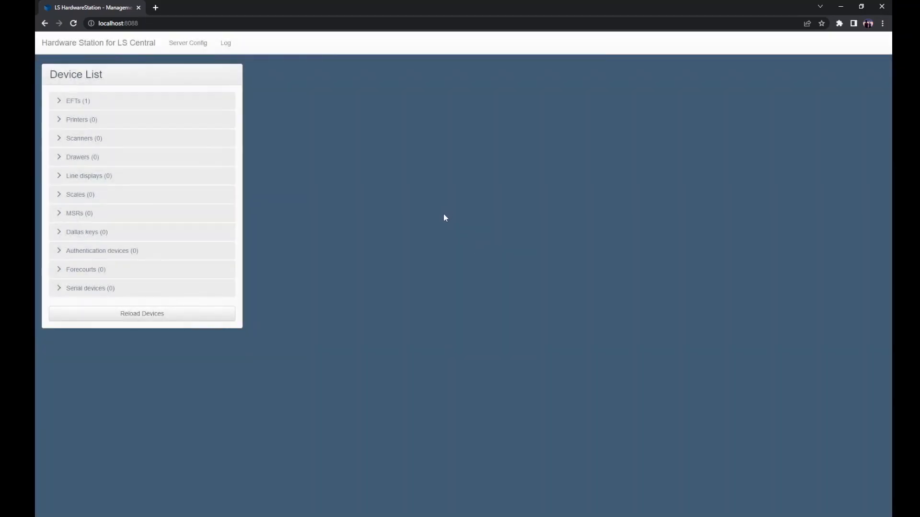
# Set the VERIFONEGLOBAL device's IPAddress to 10.160.244.181 and load the updated configuration
pyautogui.click(78, 100)
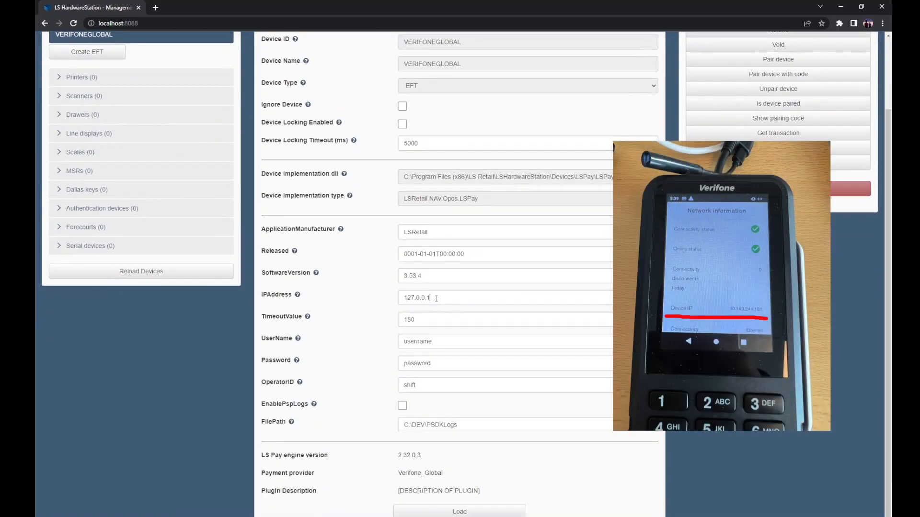
pyautogui.tripleClick(417, 297)
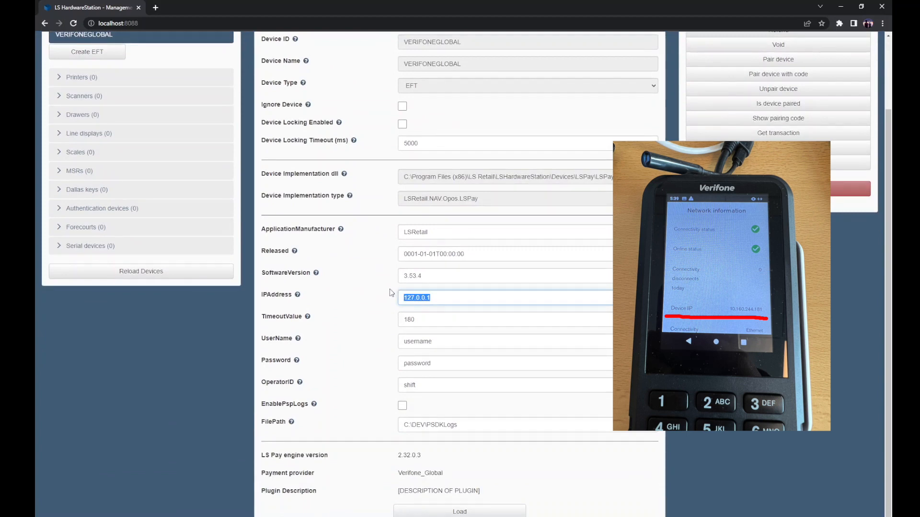
pyautogui.write('1')
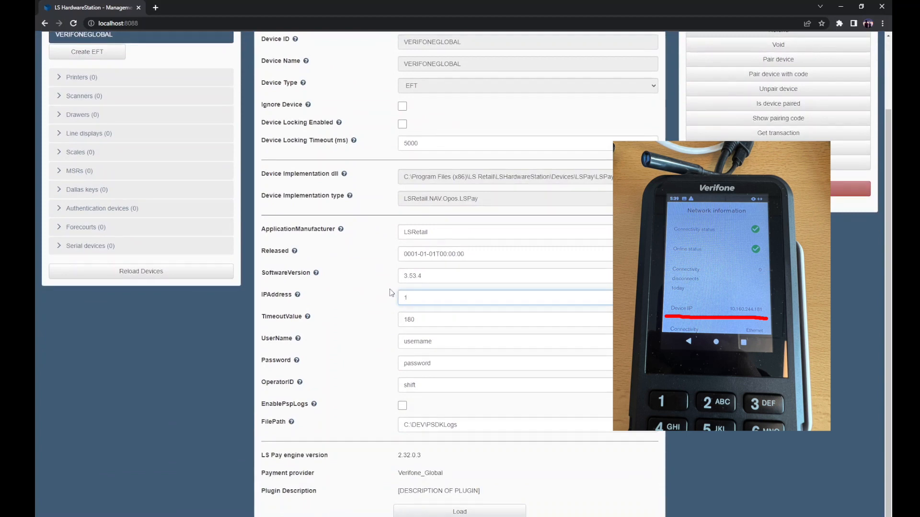
pyautogui.write('10.160.')
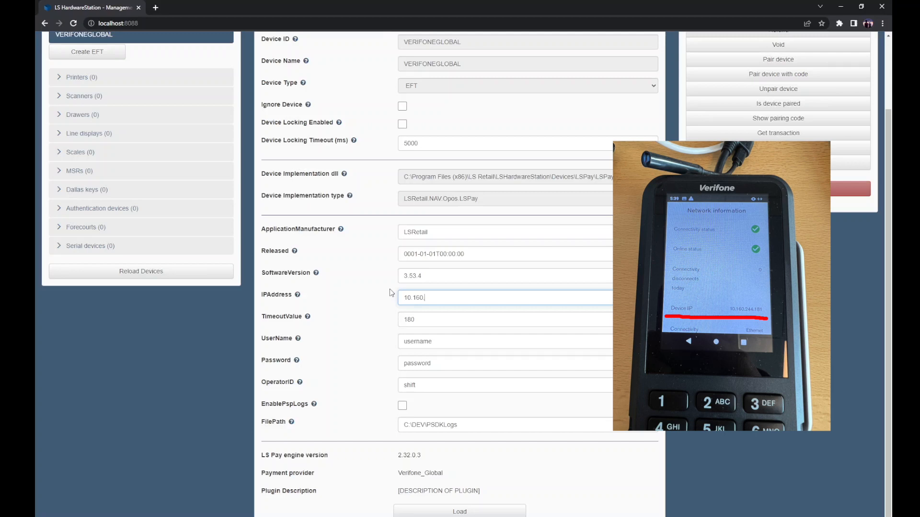
pyautogui.write('244.181')
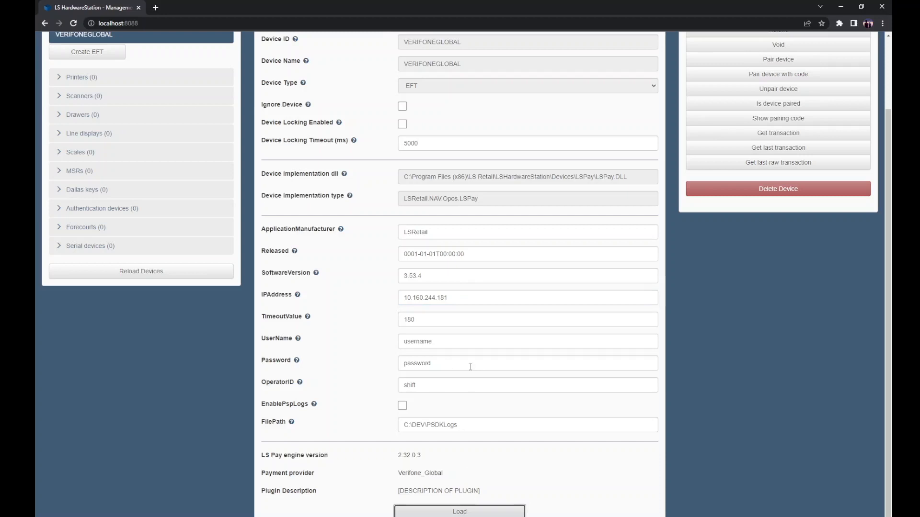
pyautogui.click(459, 511)
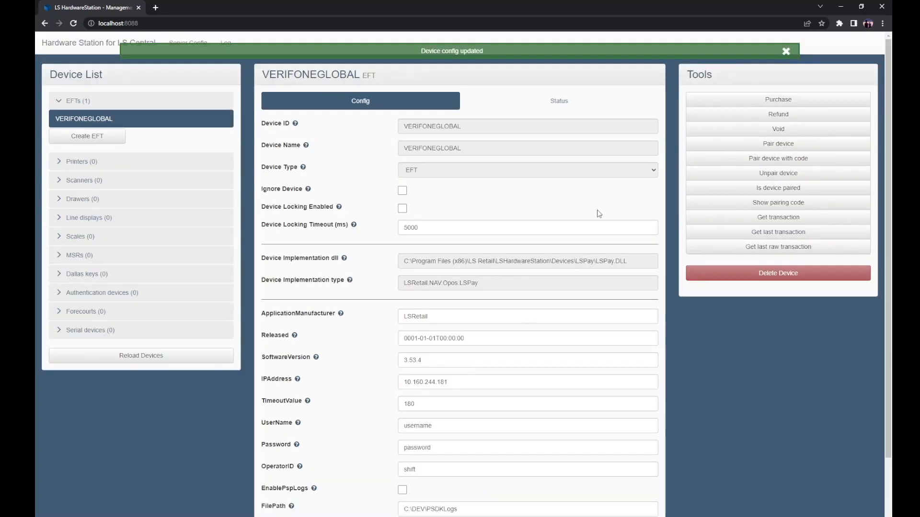
# Send a refund for transaction 1231 of 1321 GBP to the terminal, leaving it awaiting a card
pyautogui.click(779, 114)
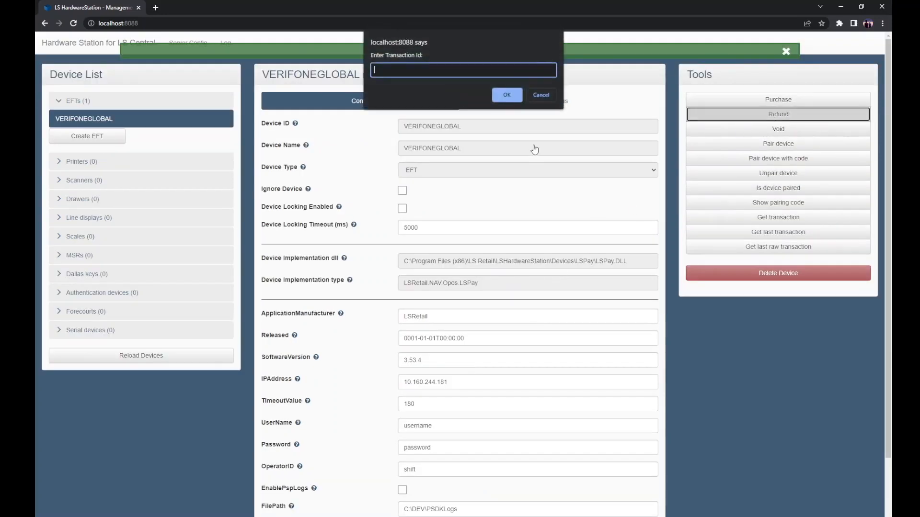
pyautogui.write('1231')
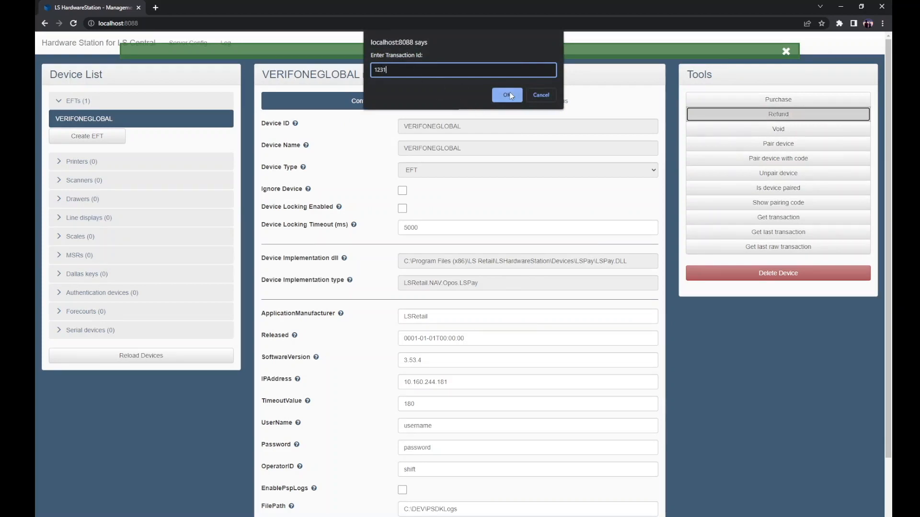
pyautogui.click(506, 95)
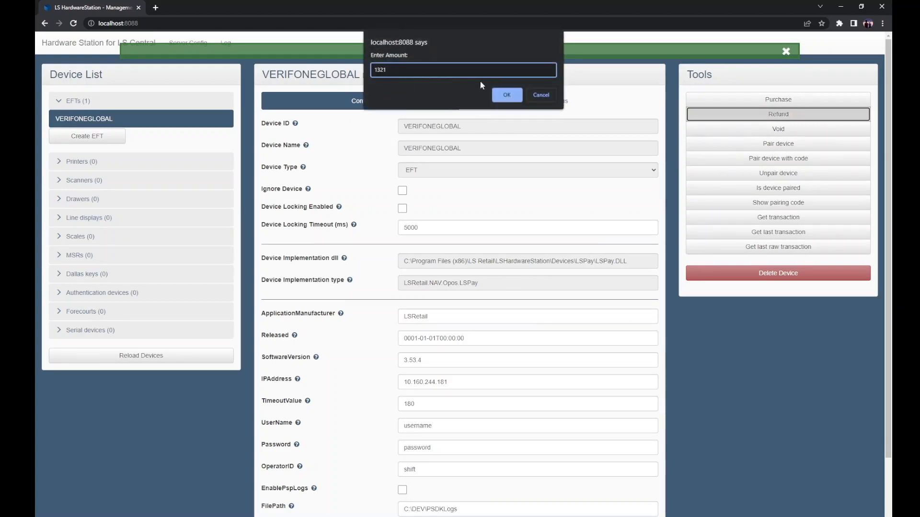
pyautogui.click(506, 95)
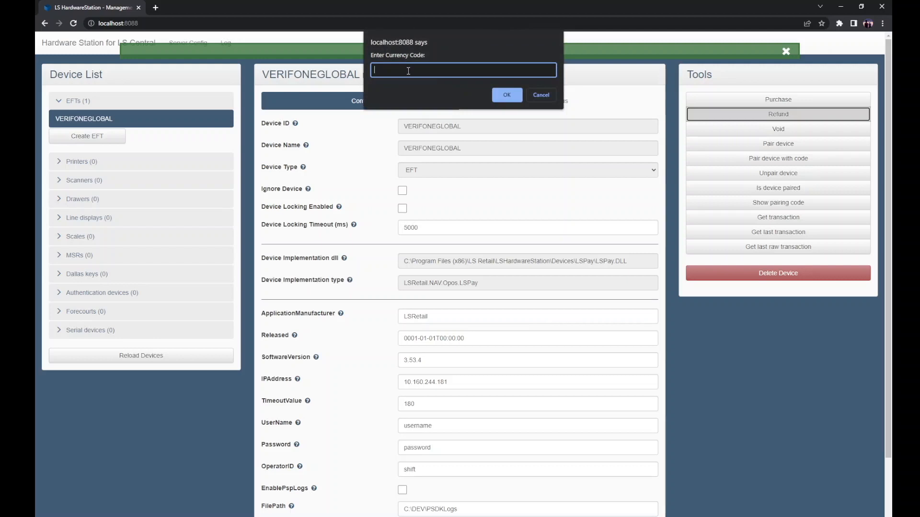
pyautogui.write('GNP')
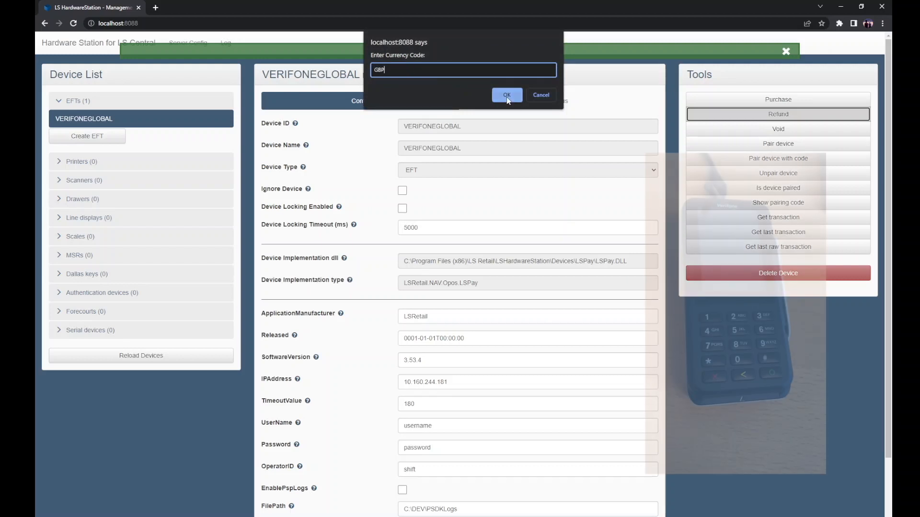
pyautogui.click(506, 95)
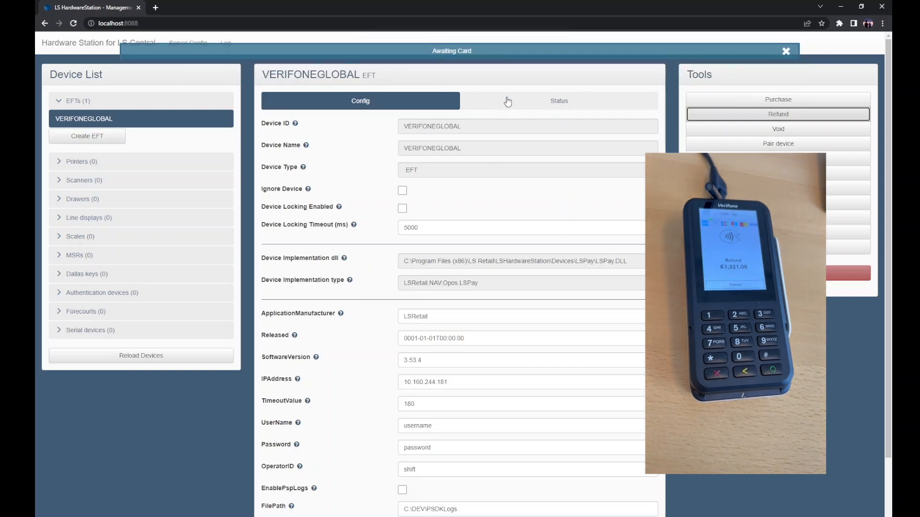